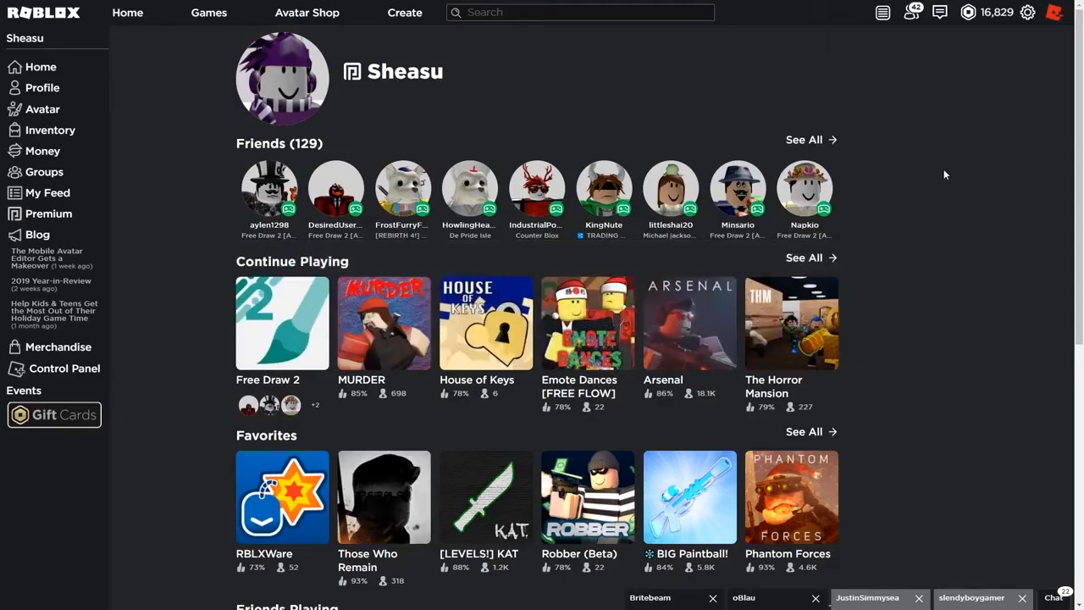
{"action": "mouse_move", "coordinate": [676, 125]}
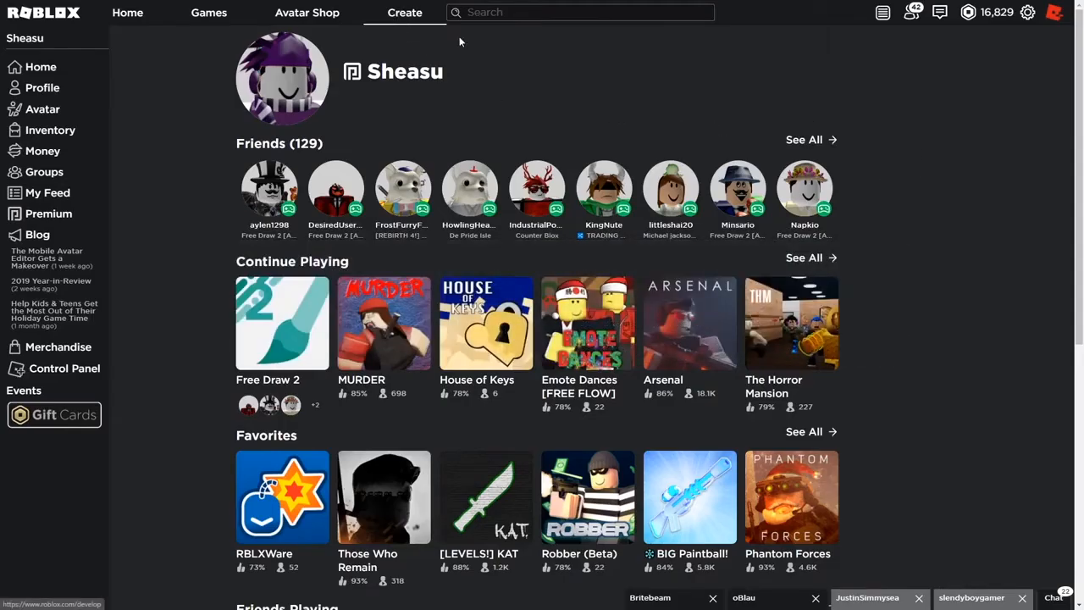
Go to the Audio section of My Creations to reach the audio upload form.
{"action": "left_click", "coordinate": [403, 12]}
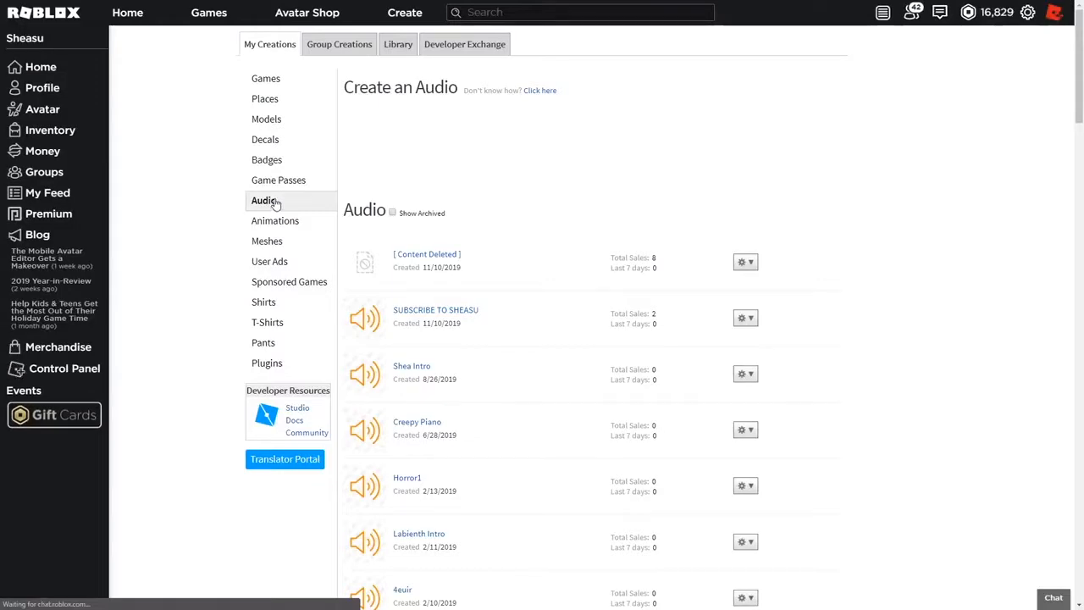
{"action": "mouse_move", "coordinate": [576, 173]}
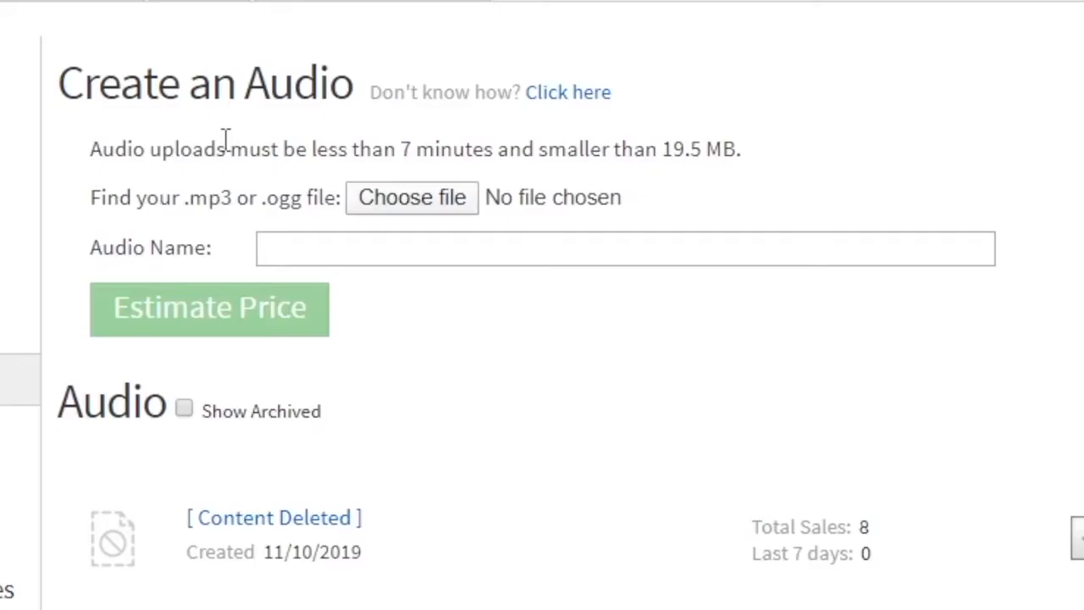
{"action": "mouse_move", "coordinate": [579, 139]}
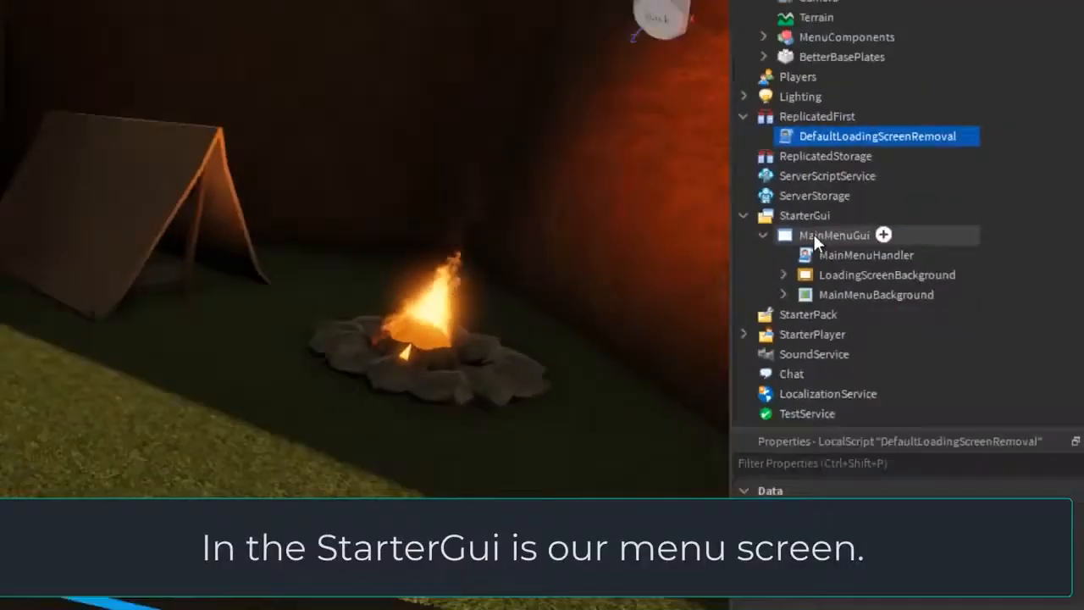
Select MainMenuGui under StarterGui and enable it so the CLICK QUICK menu shows.
{"action": "left_click", "coordinate": [833, 234]}
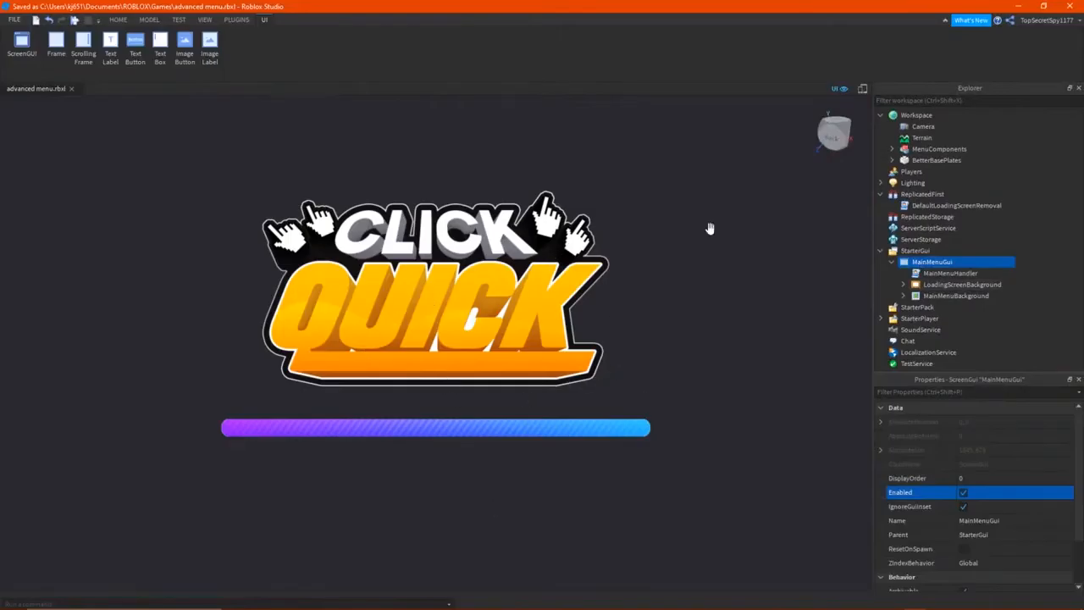
{"action": "left_click", "coordinate": [962, 284]}
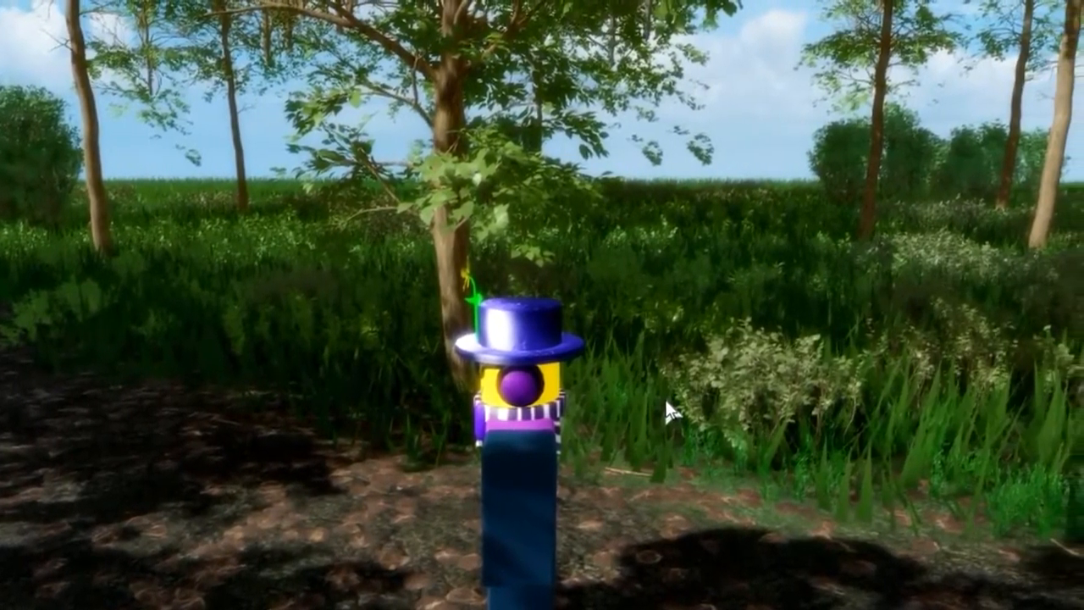
{"action": "mouse_move", "coordinate": [579, 415]}
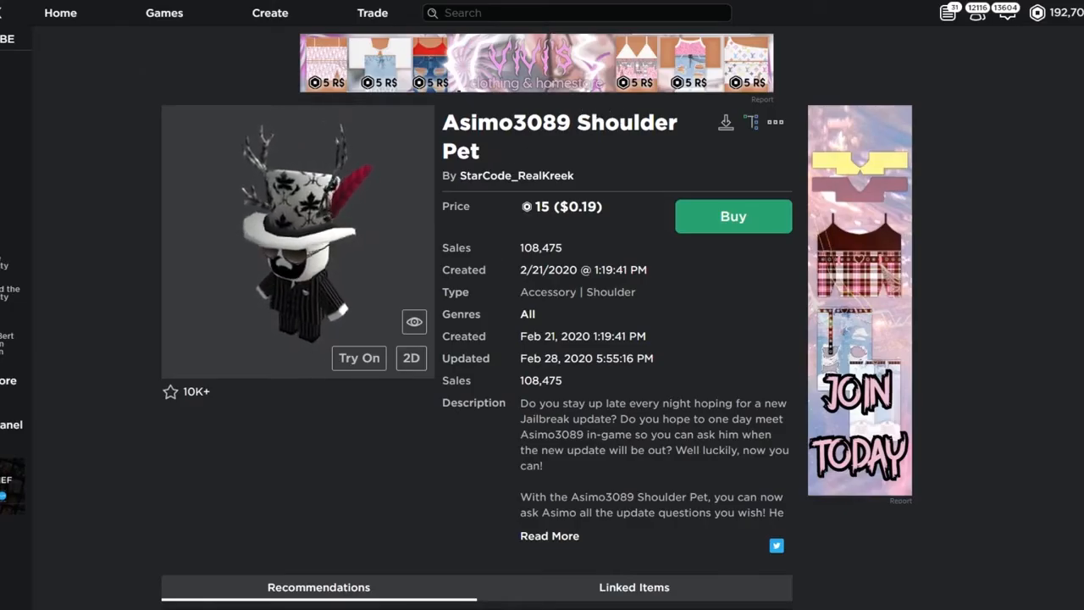
Browse the recommendations, select a shoulder accessory and rotate its 3D preview.
{"action": "scroll", "scroll_direction": "down", "scroll_amount": 3}
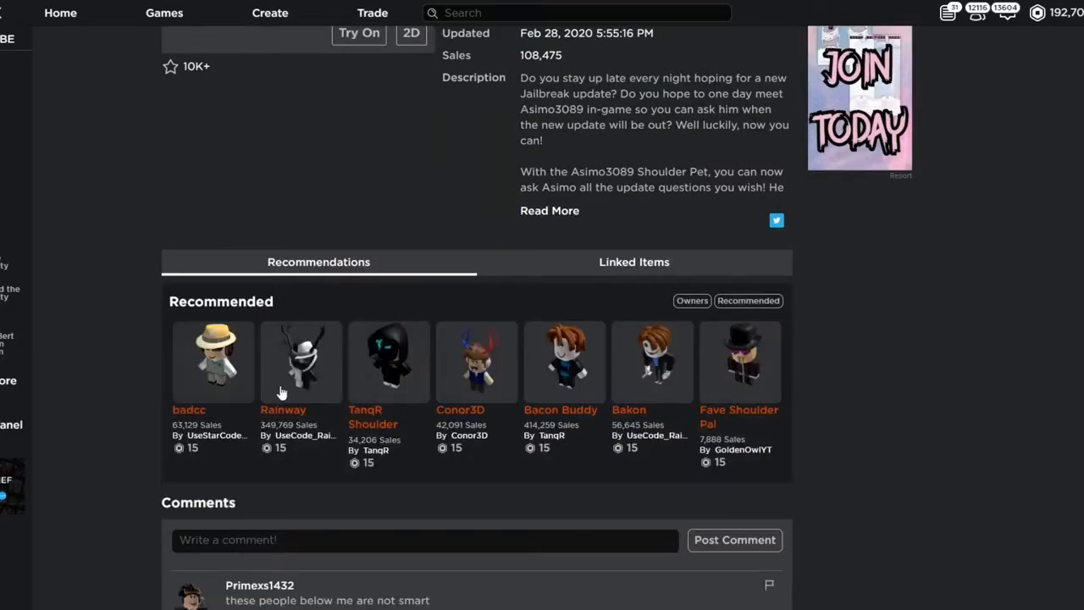
{"action": "mouse_move", "coordinate": [782, 403]}
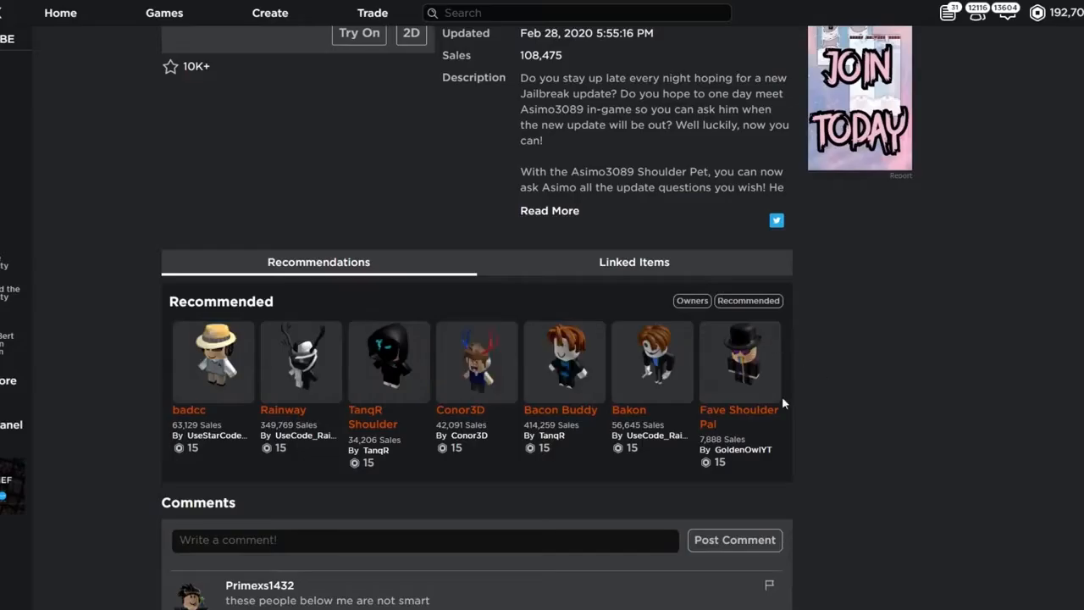
{"action": "scroll", "scroll_direction": "up", "scroll_amount": 3}
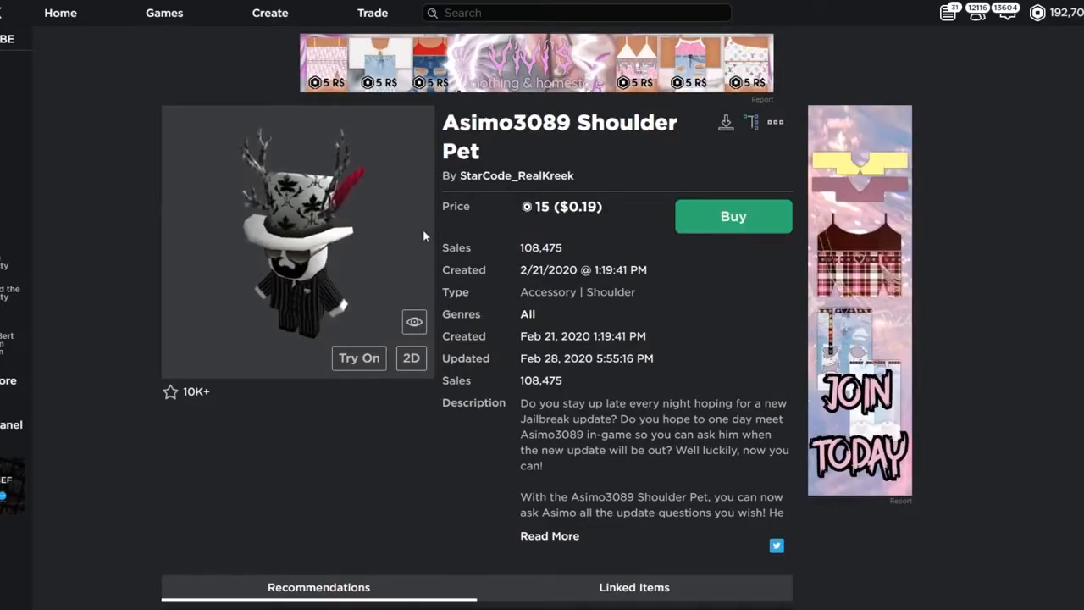
{"action": "left_click", "coordinate": [359, 357]}
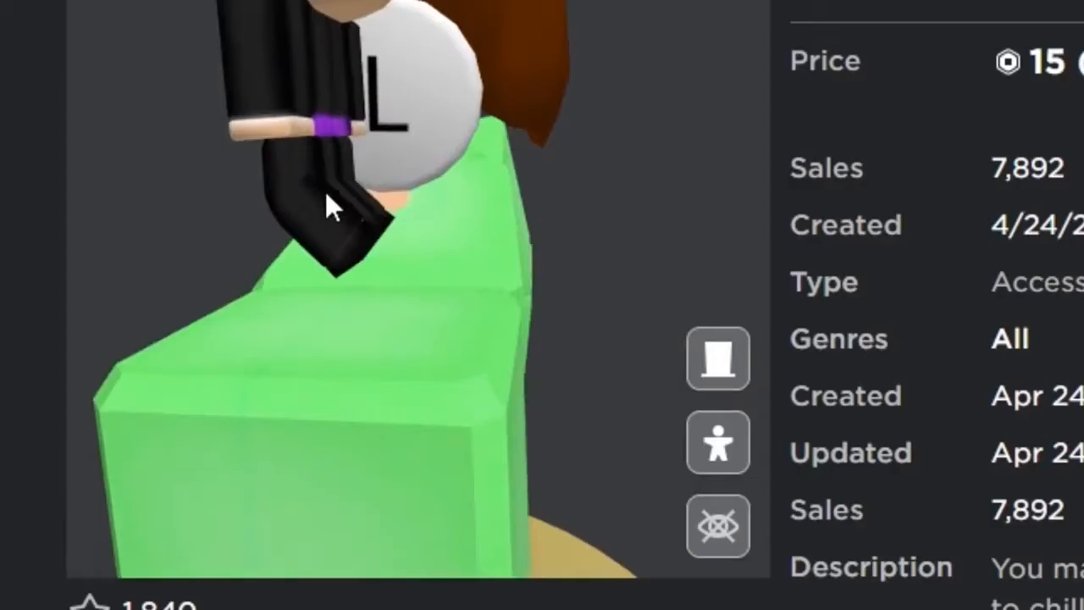
{"action": "left_click_drag", "start_coordinate": [356, 204], "coordinate": [389, 195]}
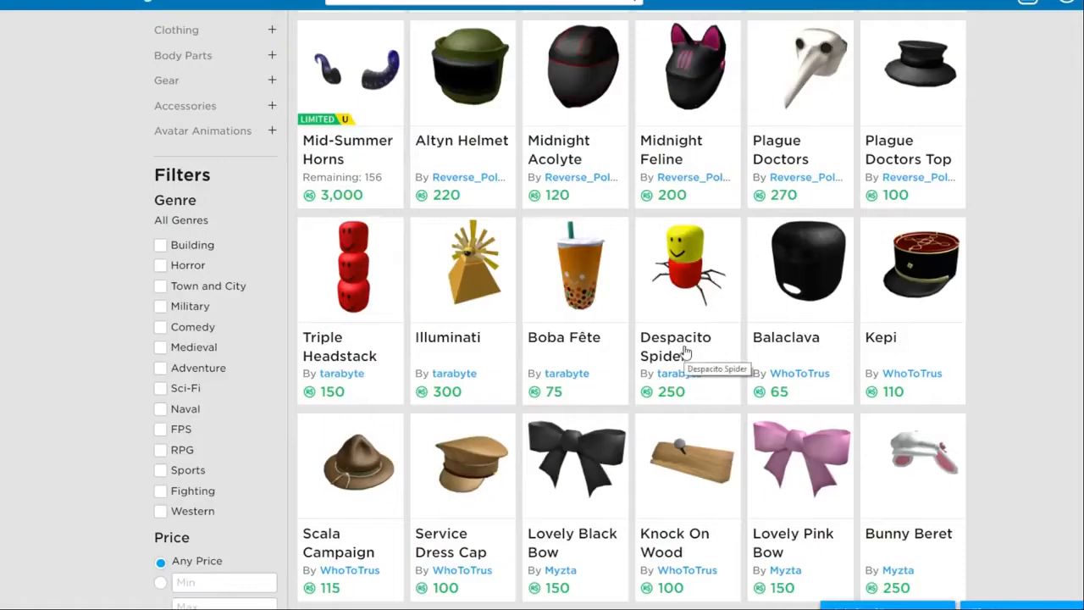
Scroll the Avatar Shop hats grid and select Despacito Spider to view its item page.
{"action": "scroll", "scroll_direction": "down", "scroll_amount": 3}
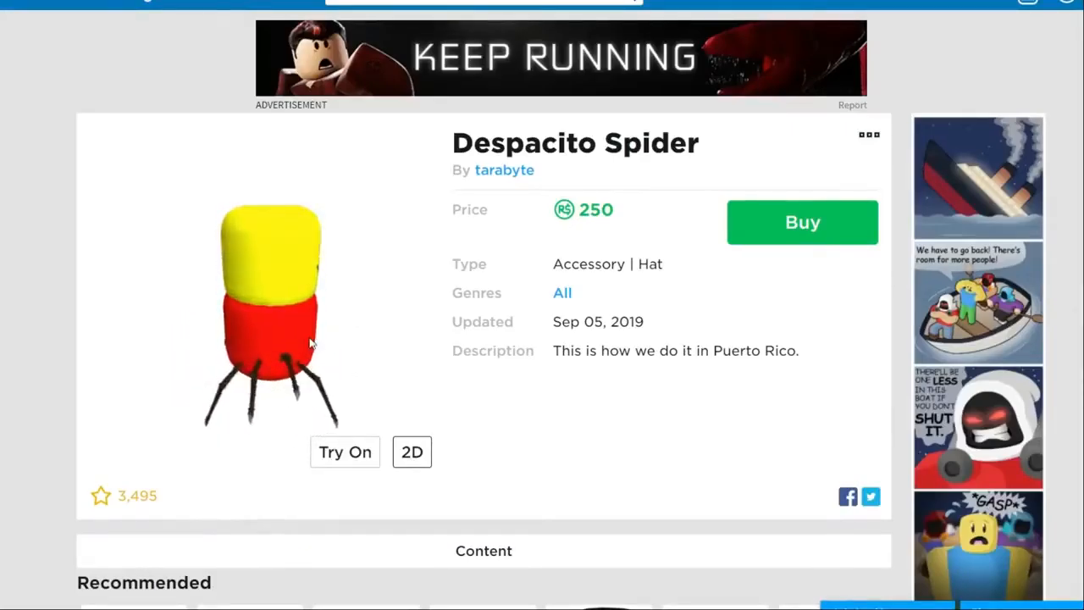
{"action": "left_click", "coordinate": [346, 451]}
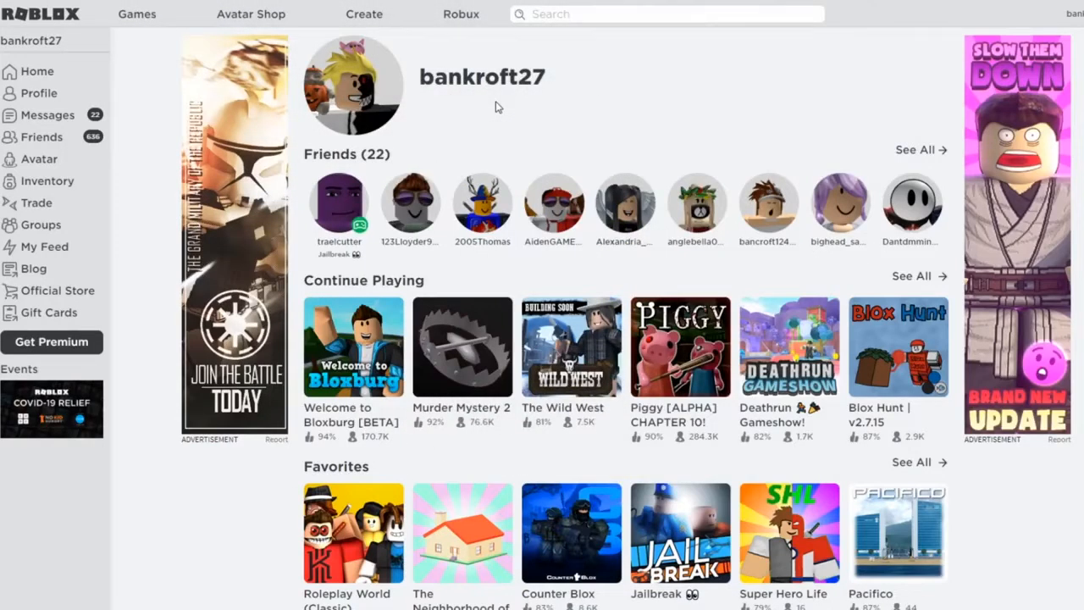
{"action": "mouse_move", "coordinate": [58, 49]}
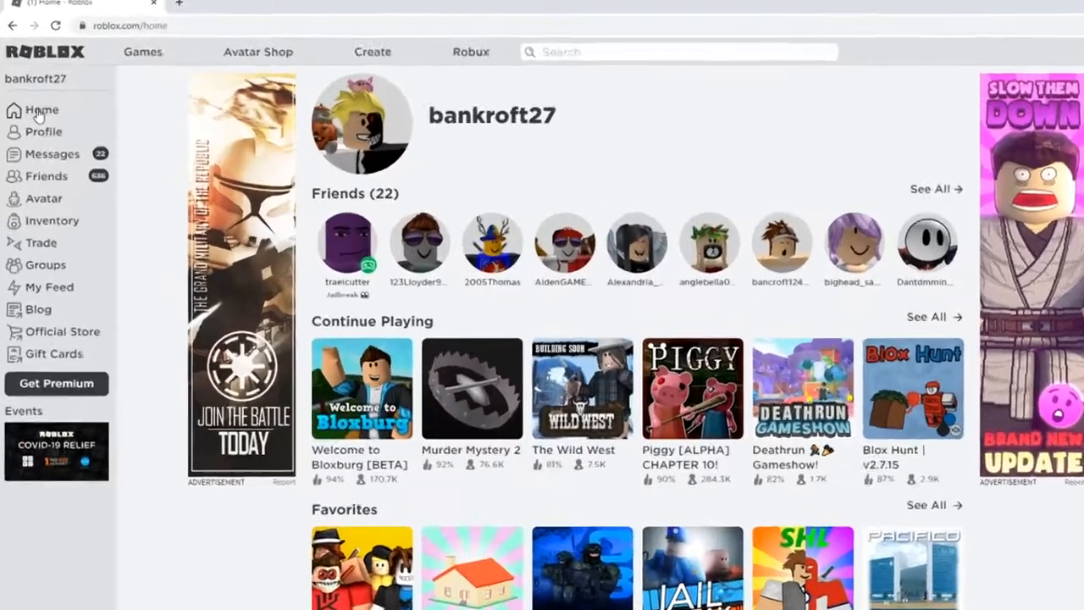
Go to My Inventory showing Accessories > Hat from the sidebar.
{"action": "left_click", "coordinate": [51, 221]}
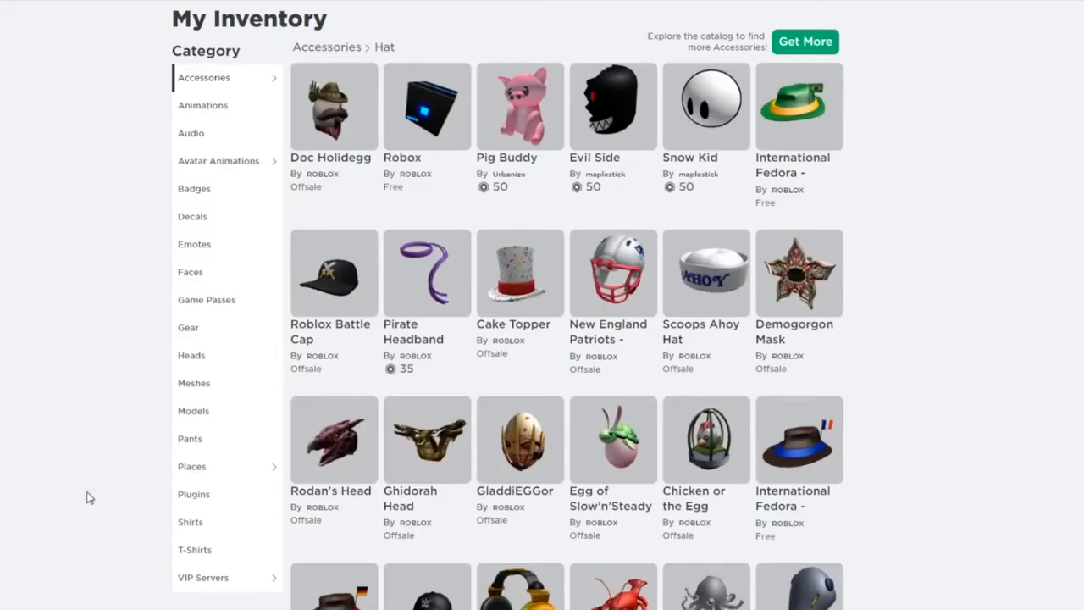
{"action": "mouse_move", "coordinate": [23, 325]}
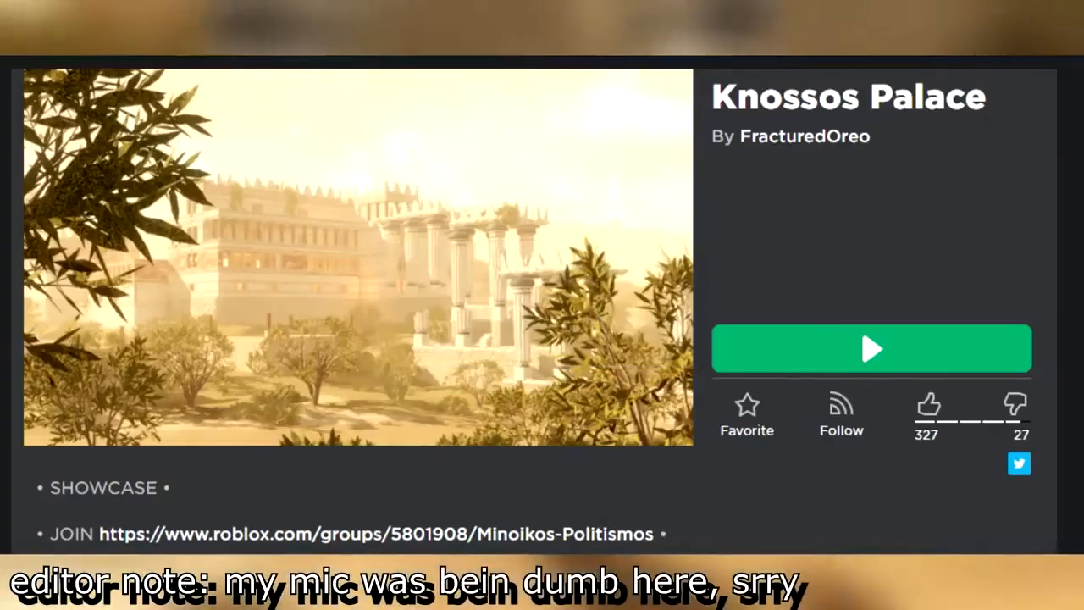
Join Knossos Palace with the green Play button.
{"action": "left_click", "coordinate": [871, 349]}
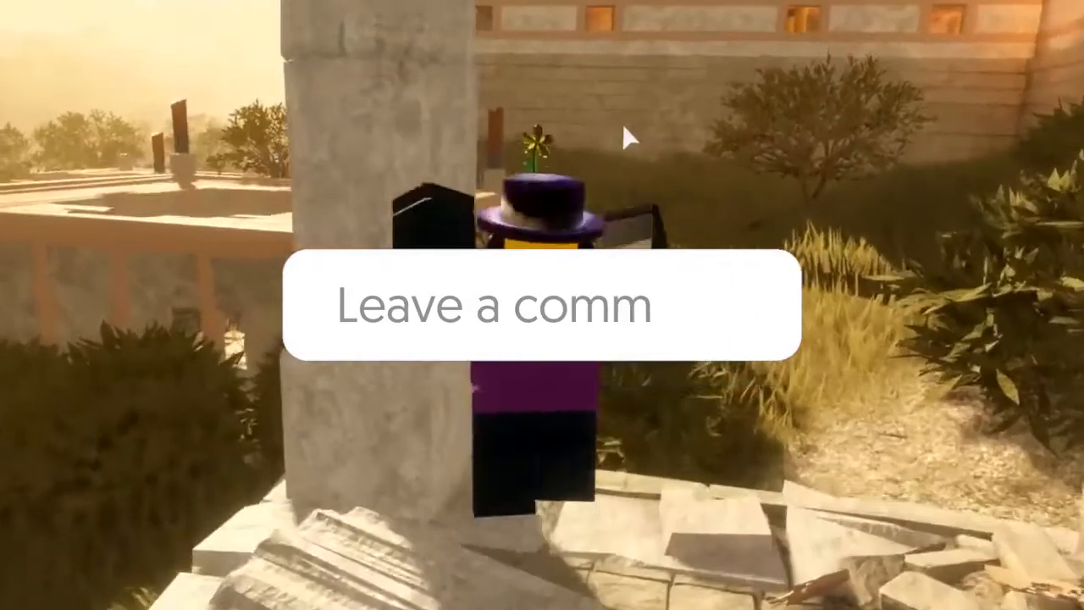